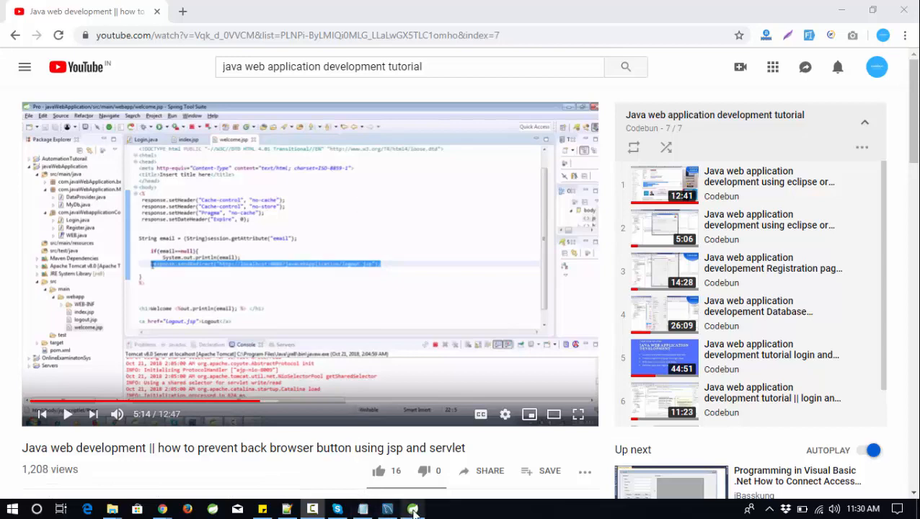
Switch from the tutorial video to the IDE and review DataProvider.java's database methods
{"action": "left_click", "coordinate": [412, 510]}
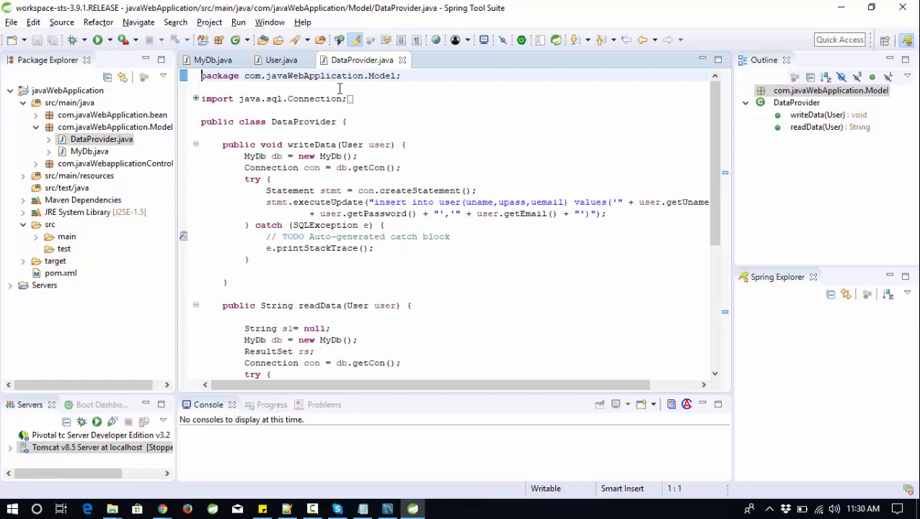
{"action": "mouse_move", "coordinate": [476, 110]}
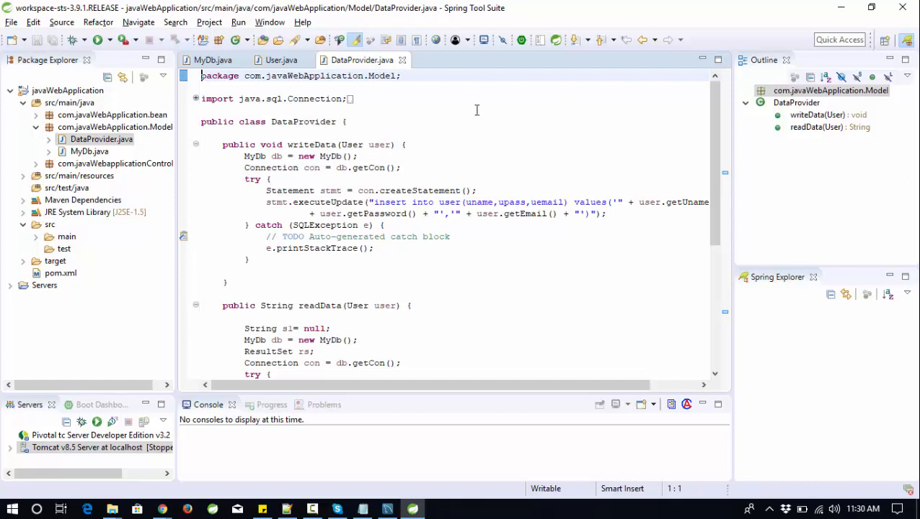
{"action": "scroll", "scroll_direction": "down", "scroll_amount": 3}
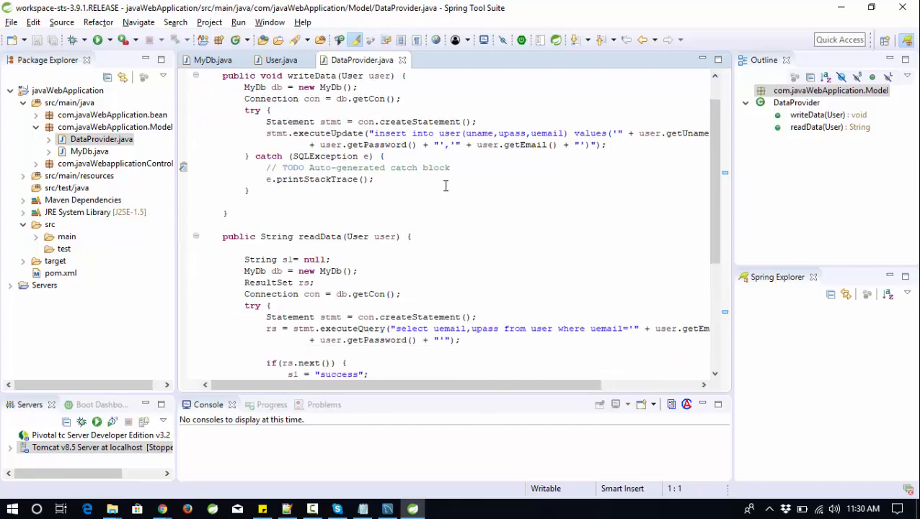
{"action": "scroll", "scroll_direction": "up", "scroll_amount": 3}
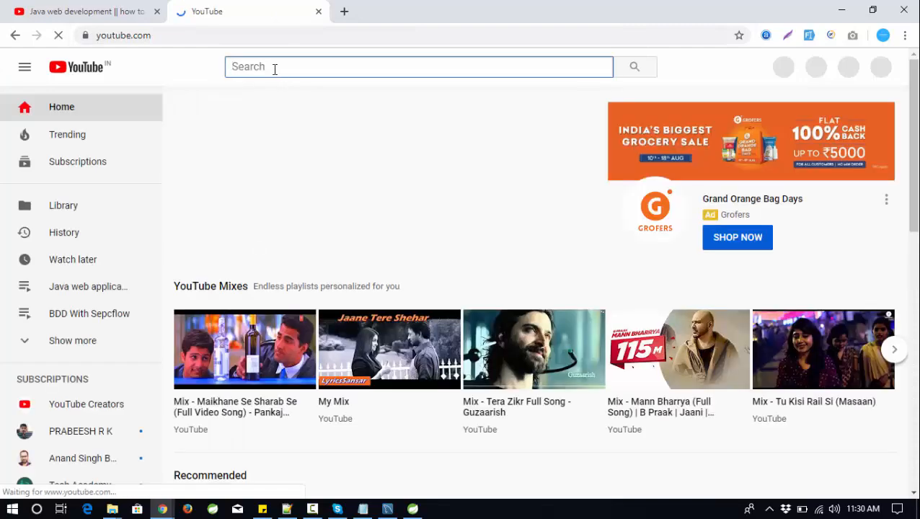
Search YouTube for 'java' web application tutorial, then return to the playlist video and browse episodes
{"action": "type", "text": "java"}
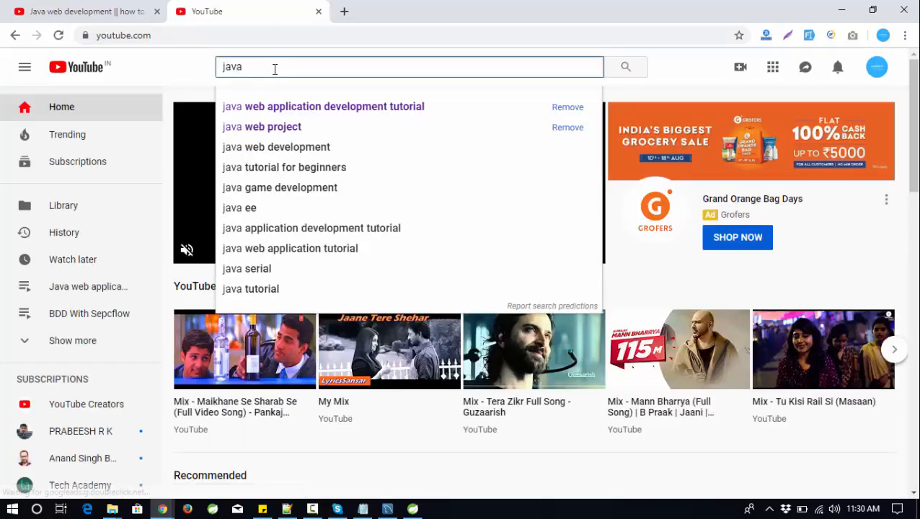
{"action": "left_click", "coordinate": [334, 107]}
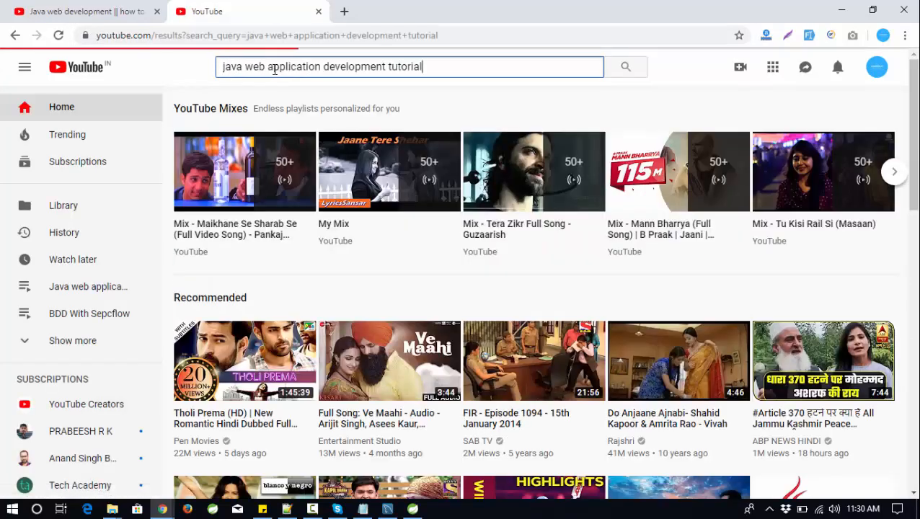
{"action": "left_click", "coordinate": [626, 67]}
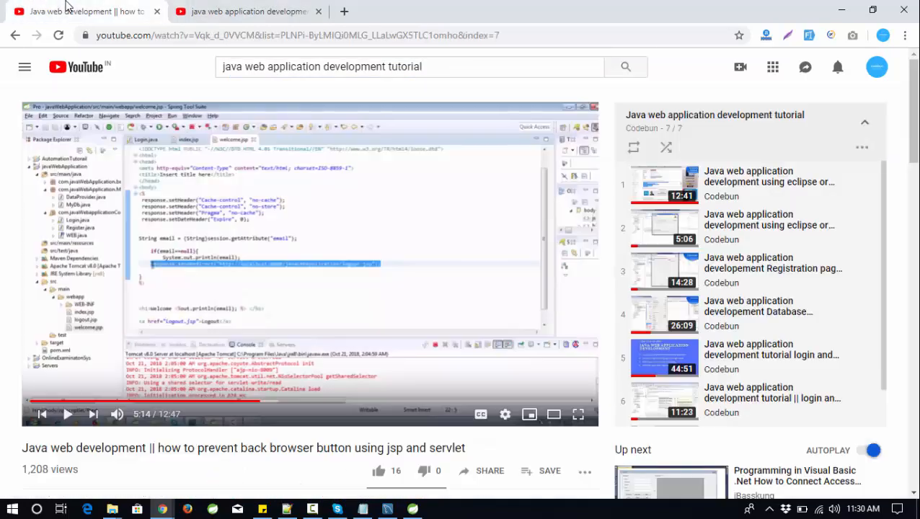
{"action": "mouse_move", "coordinate": [826, 211]}
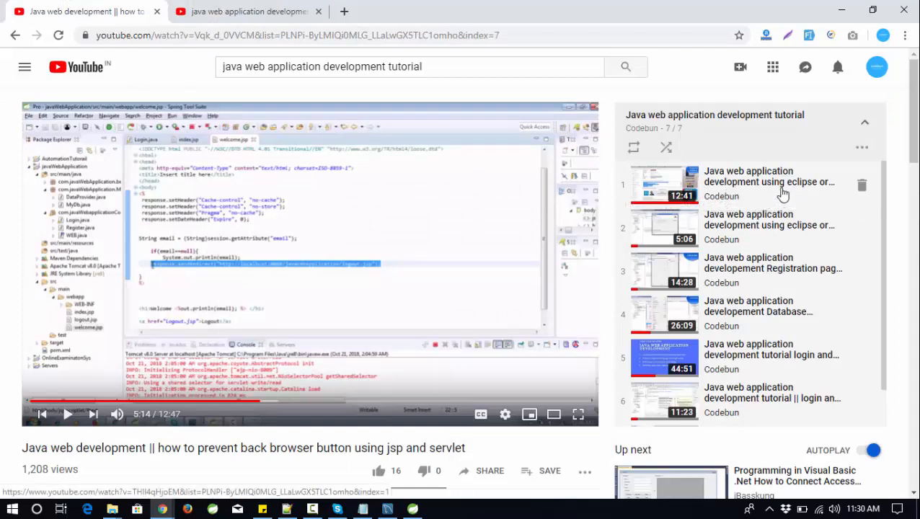
{"action": "mouse_move", "coordinate": [738, 225]}
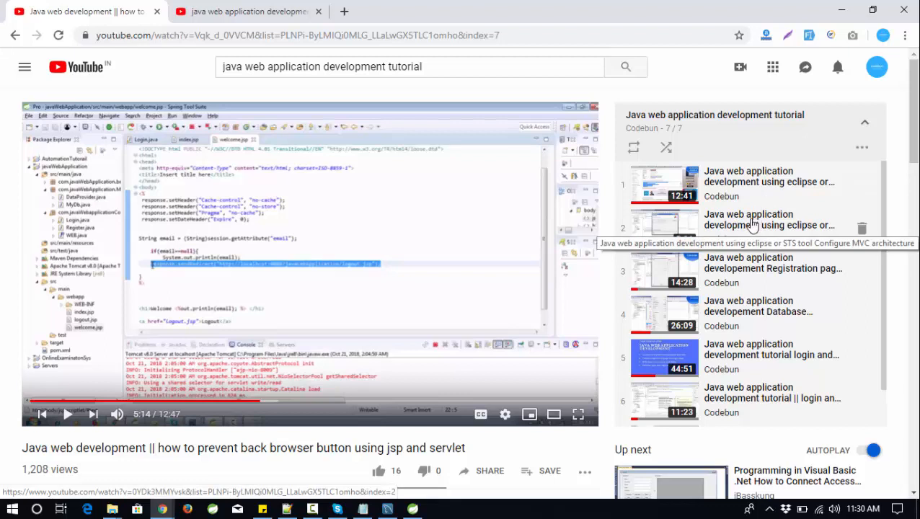
{"action": "mouse_move", "coordinate": [750, 273]}
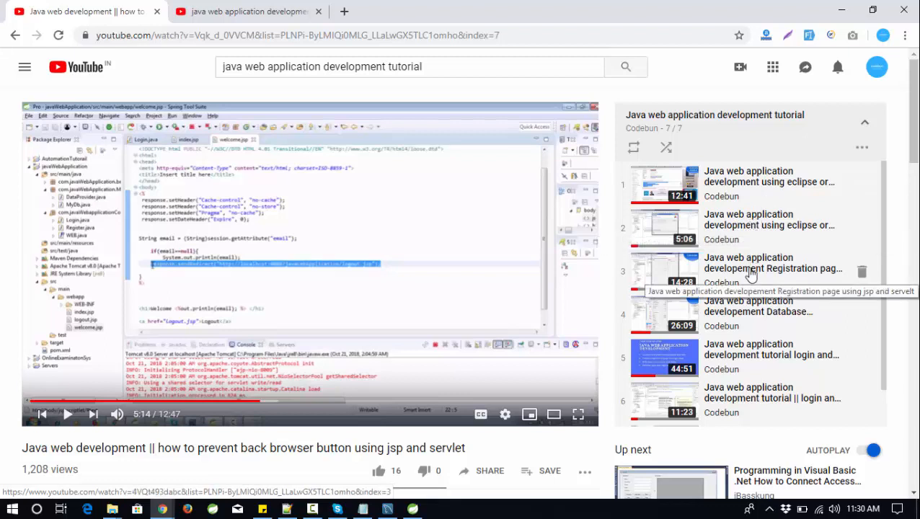
{"action": "mouse_move", "coordinate": [743, 311]}
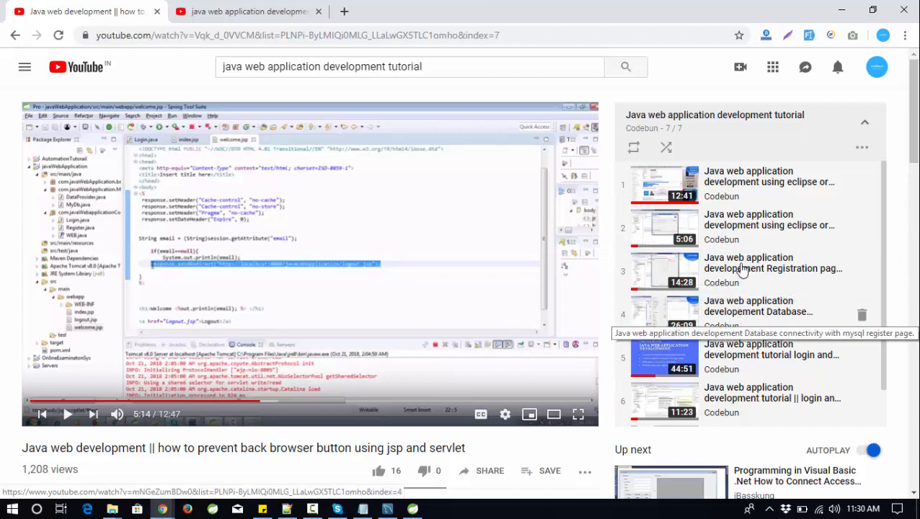
{"action": "mouse_move", "coordinate": [678, 372]}
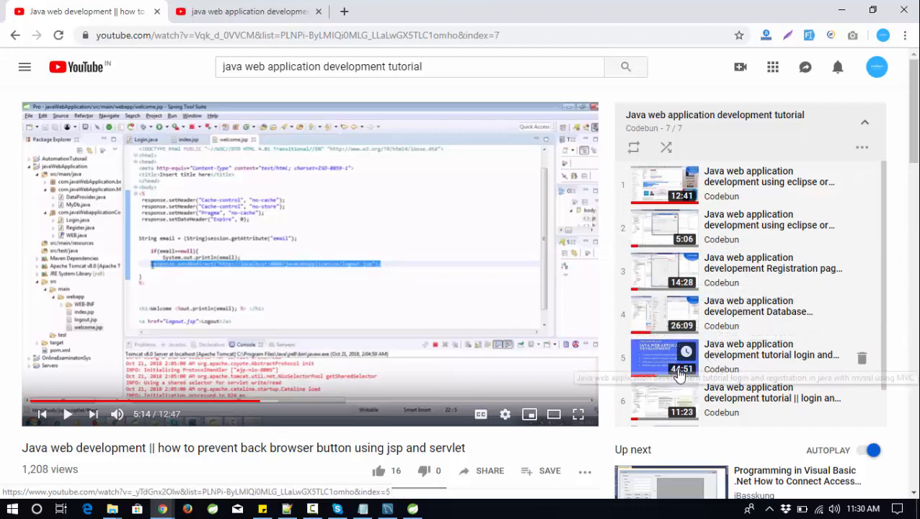
{"action": "mouse_move", "coordinate": [745, 357]}
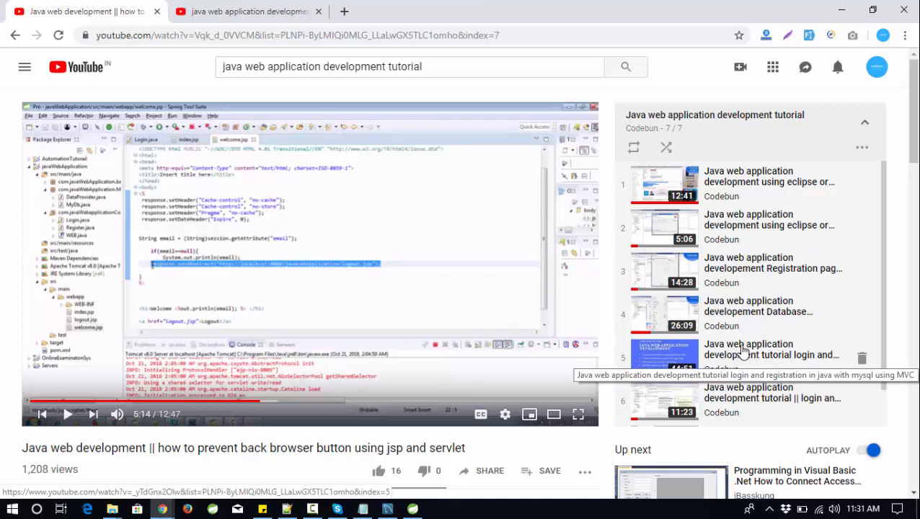
{"action": "scroll", "scroll_direction": "down", "scroll_amount": 3}
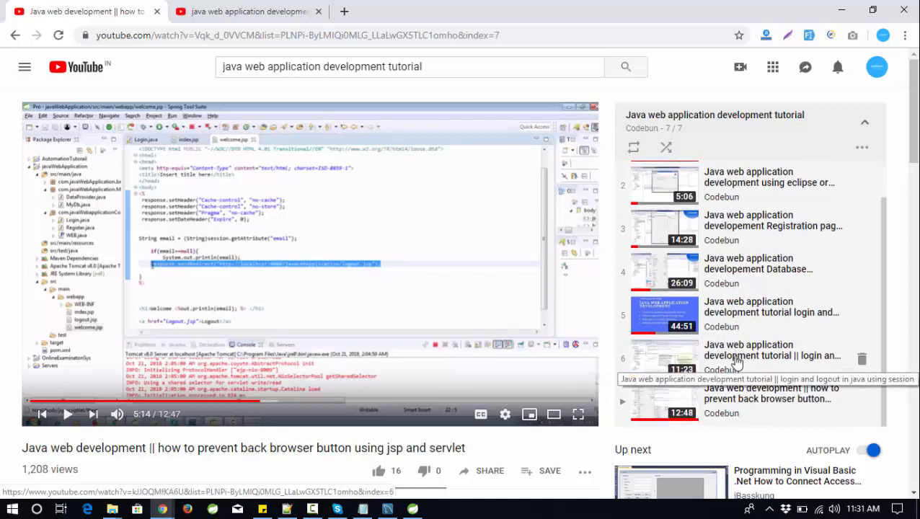
{"action": "mouse_move", "coordinate": [763, 364]}
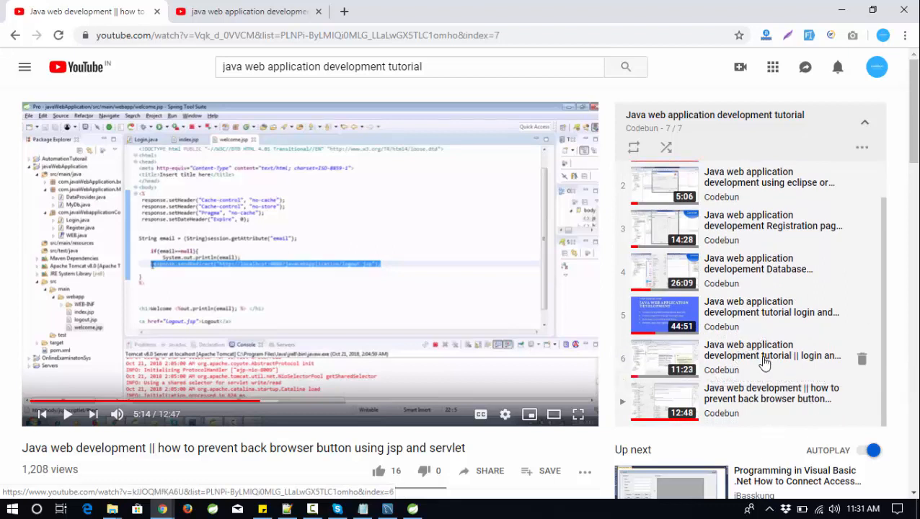
{"action": "mouse_move", "coordinate": [750, 401]}
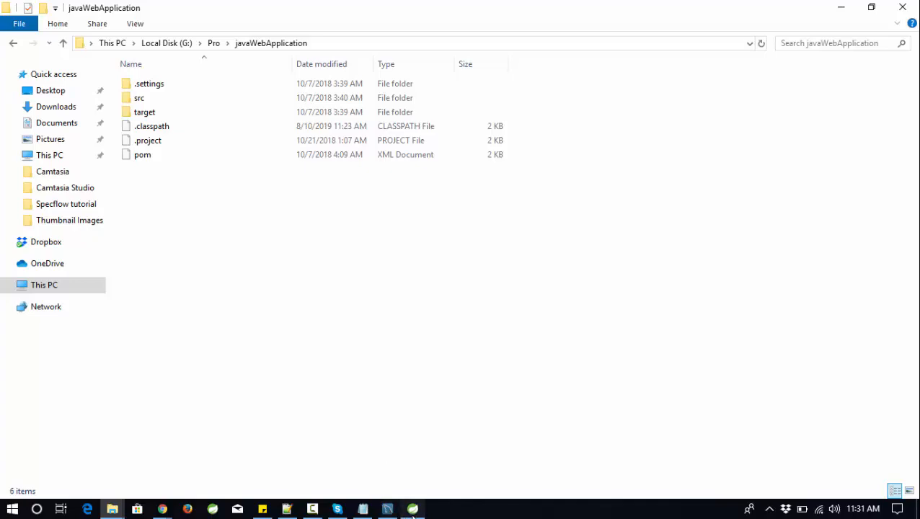
Return from the javaWebApplication folder in File Explorer to the IDE editor
{"action": "left_click", "coordinate": [413, 509]}
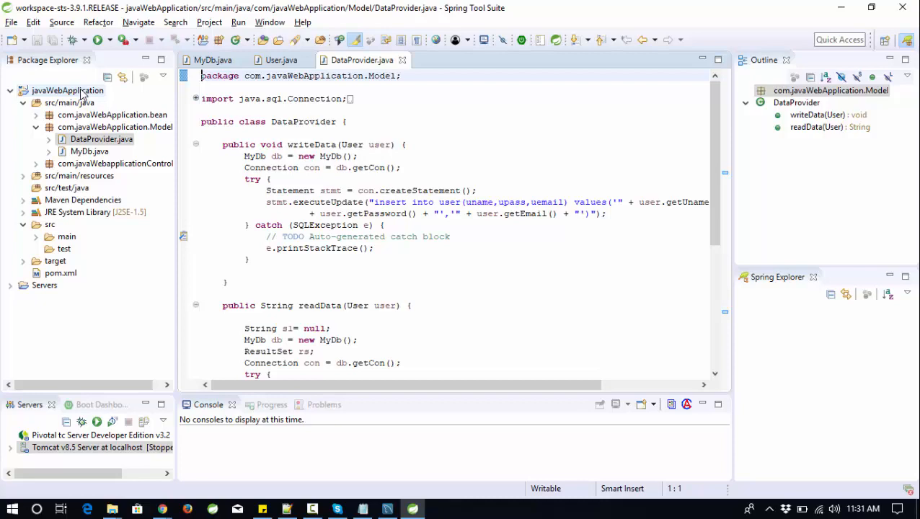
Run javaWebApplication on the Tomcat v8.5 server via Run As > Run on Server
{"action": "right_click", "coordinate": [68, 90]}
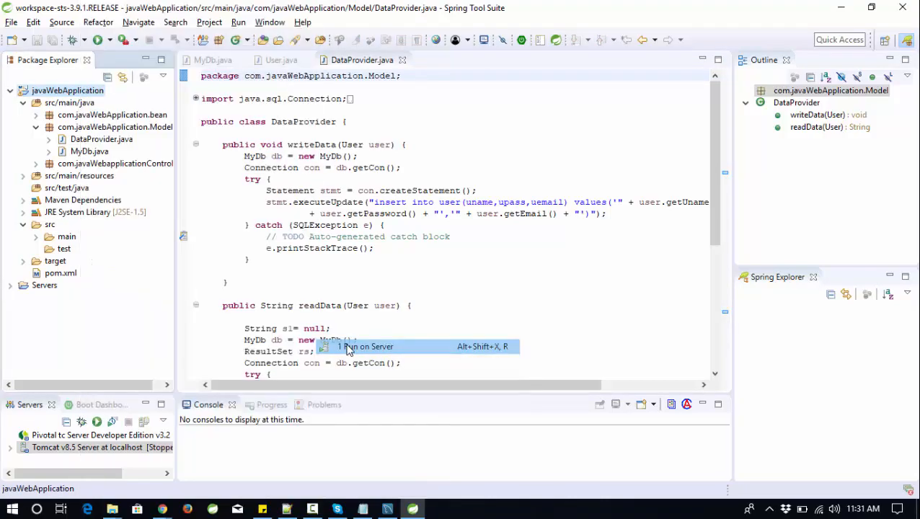
{"action": "left_click", "coordinate": [366, 347]}
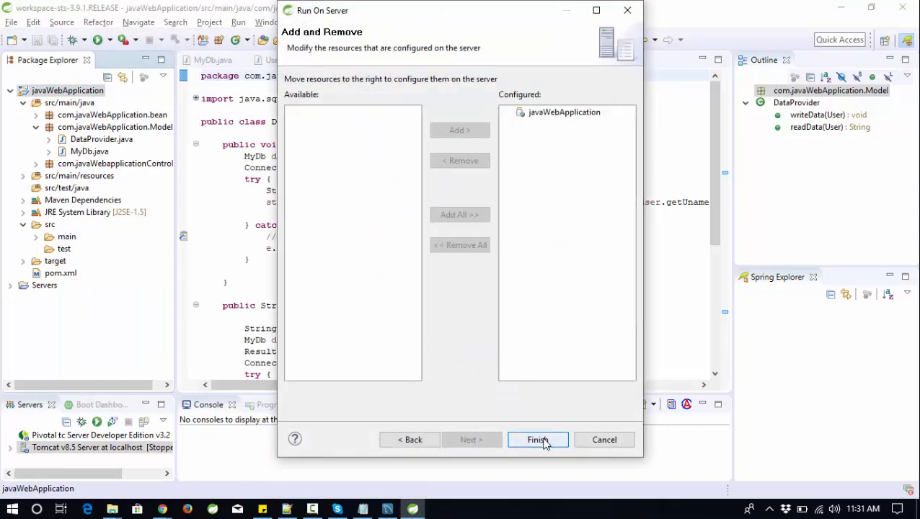
{"action": "left_click", "coordinate": [536, 440]}
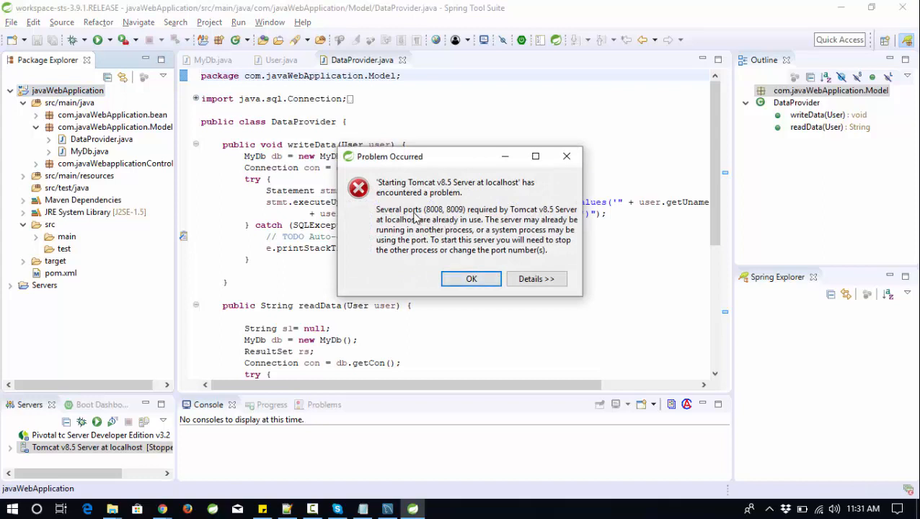
{"action": "mouse_move", "coordinate": [491, 219]}
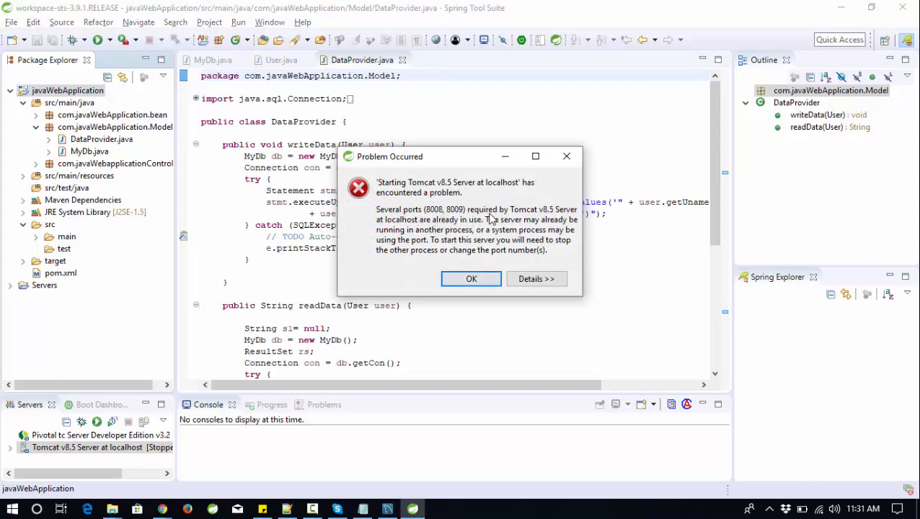
{"action": "mouse_move", "coordinate": [382, 238]}
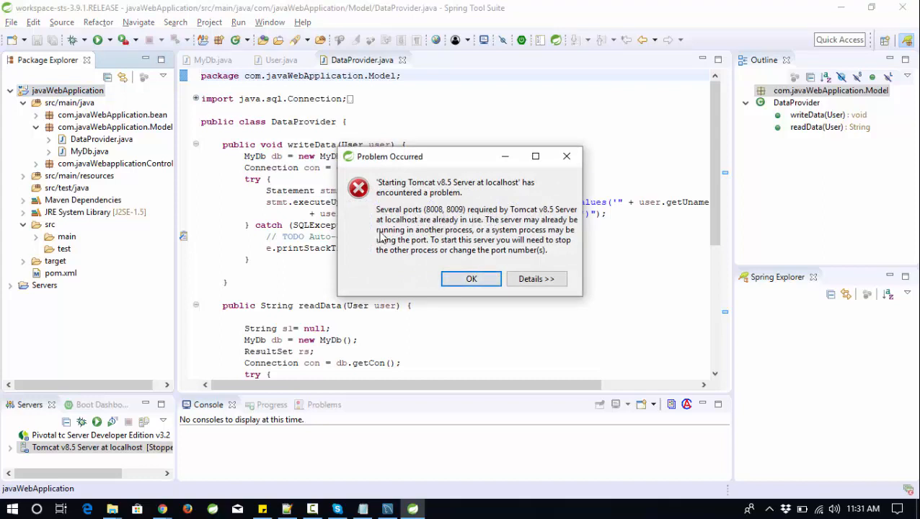
{"action": "mouse_move", "coordinate": [430, 220]}
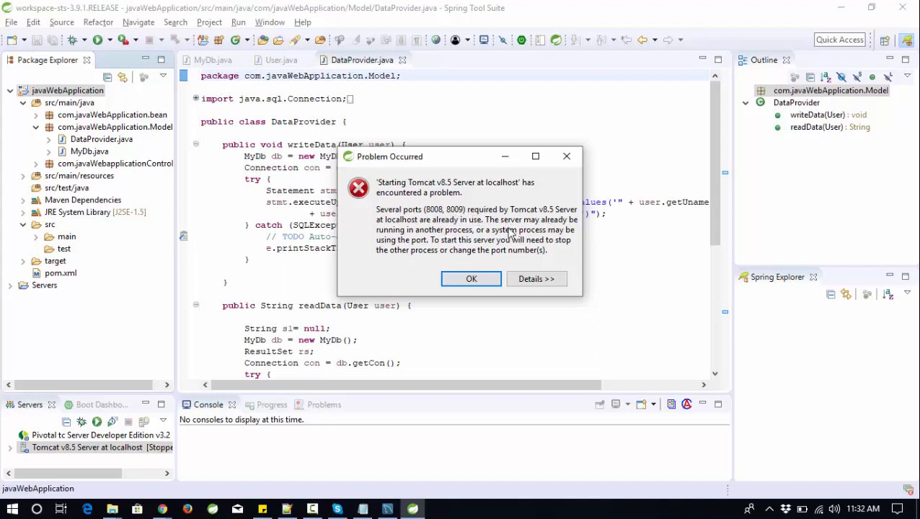
{"action": "mouse_move", "coordinate": [489, 233]}
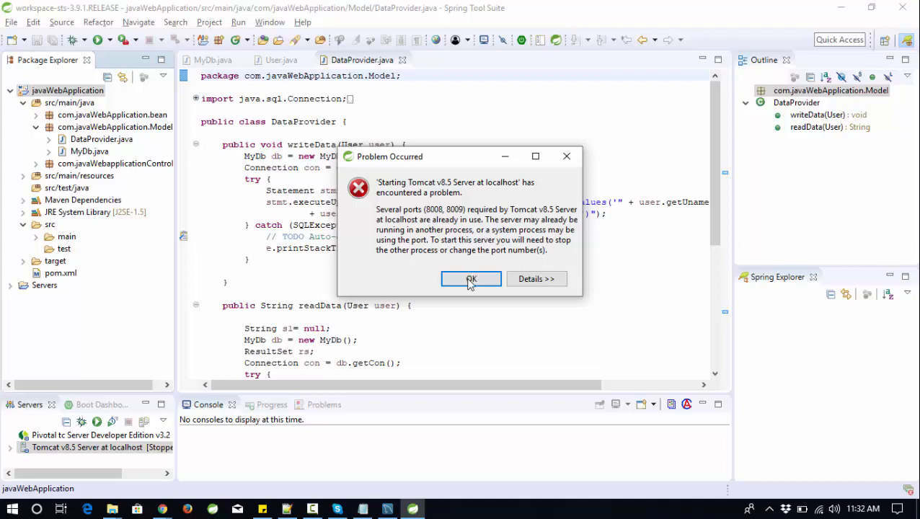
Acknowledge both ports-already-in-use error messages
{"action": "left_click", "coordinate": [471, 280]}
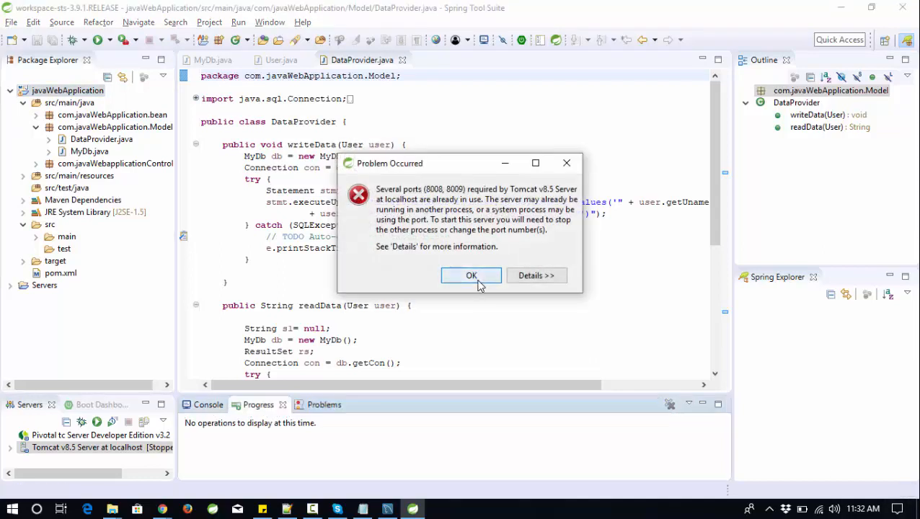
{"action": "left_click", "coordinate": [471, 276]}
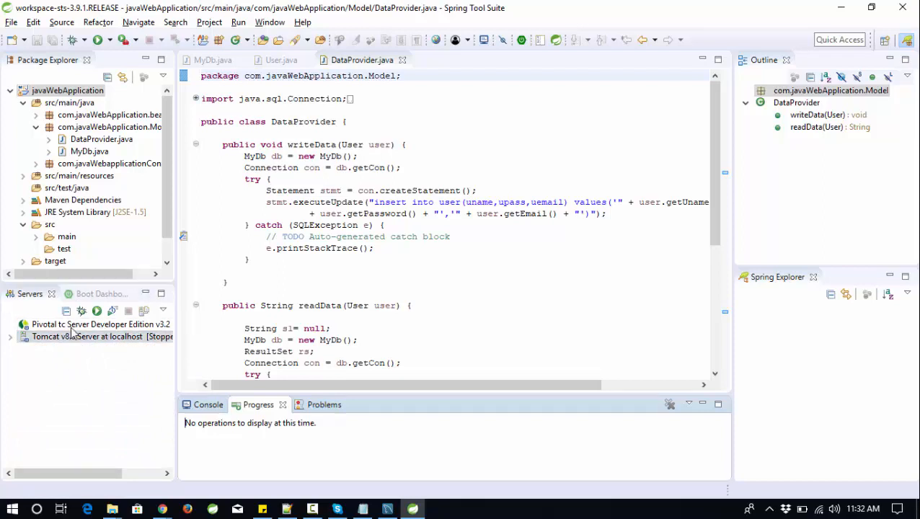
Show the Servers view via Window > Show View > Other, filtering for 'se'
{"action": "left_click", "coordinate": [269, 22]}
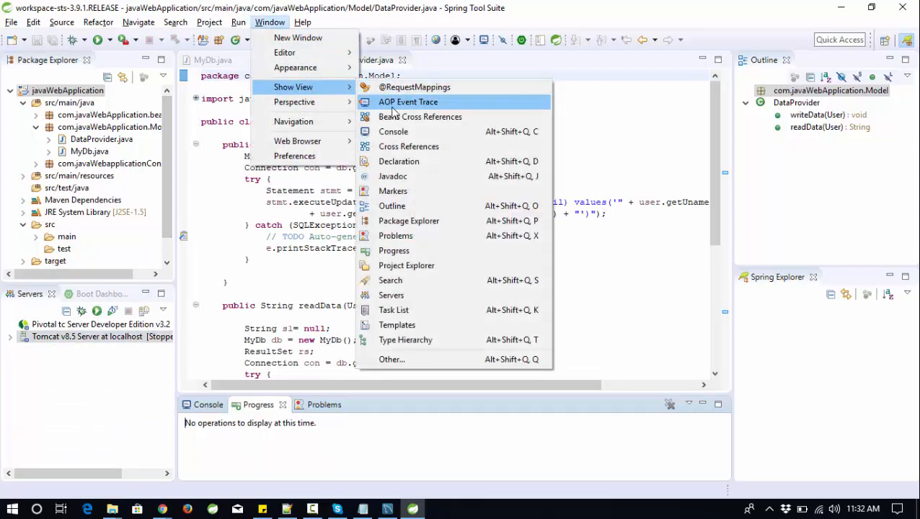
{"action": "mouse_move", "coordinate": [392, 359]}
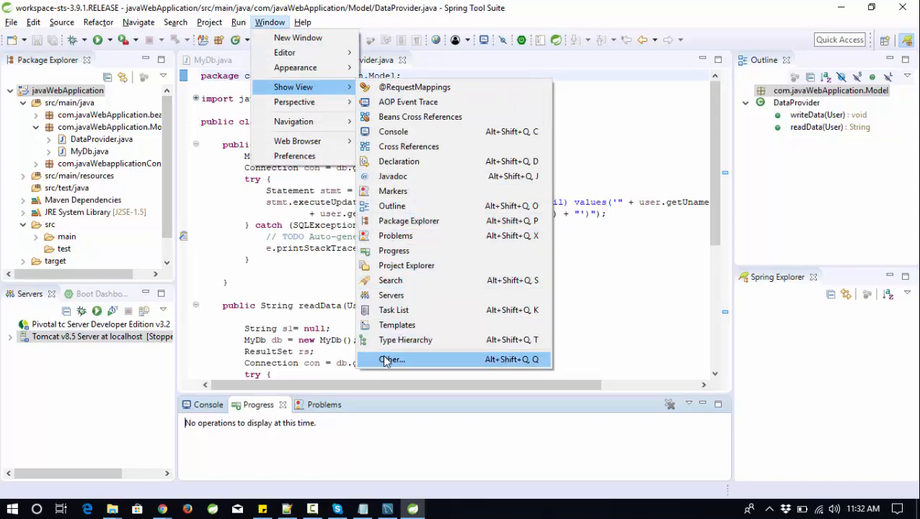
{"action": "mouse_move", "coordinate": [391, 295]}
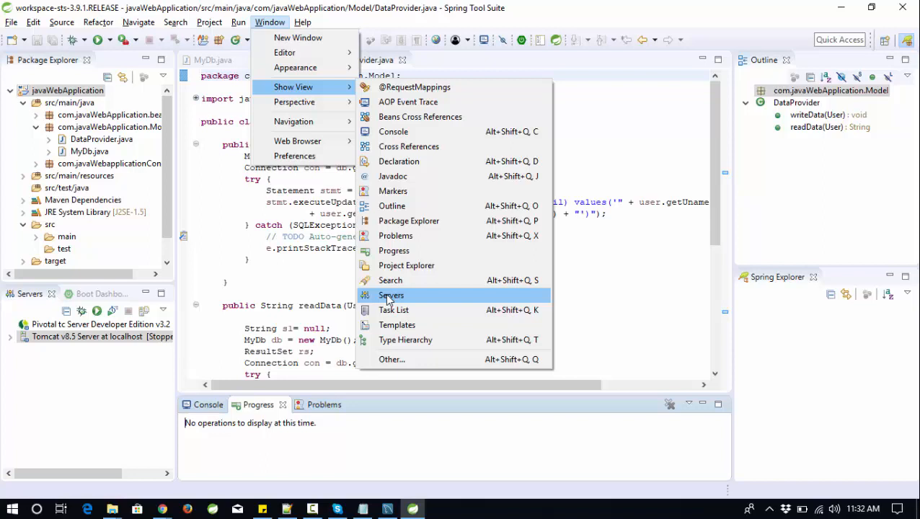
{"action": "left_click", "coordinate": [393, 359]}
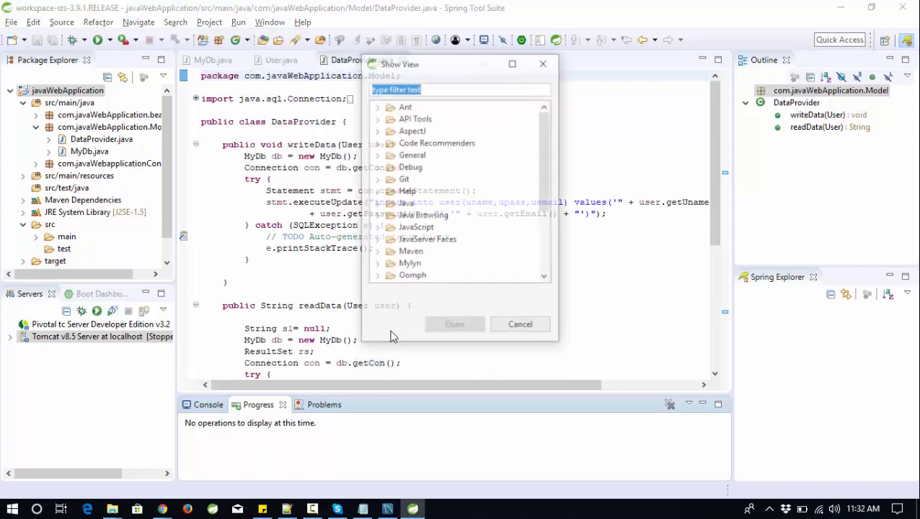
{"action": "type", "text": "serv"}
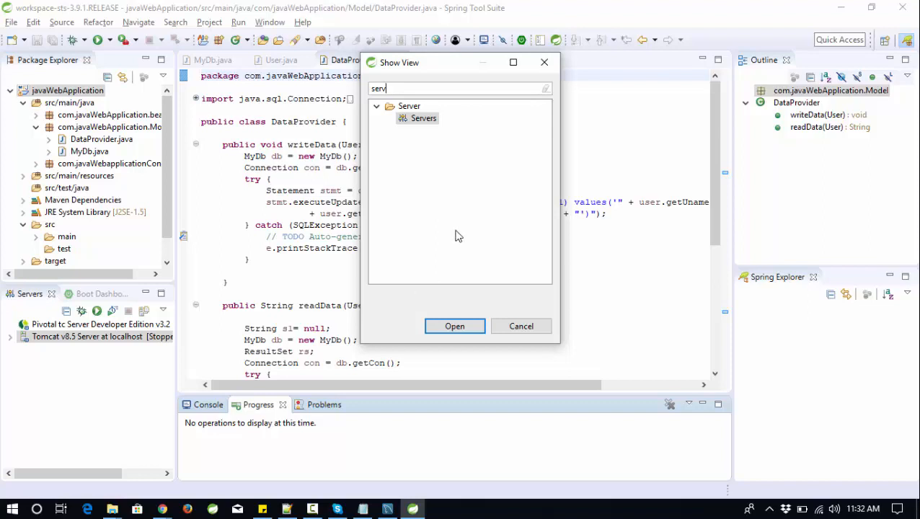
{"action": "left_click", "coordinate": [424, 118]}
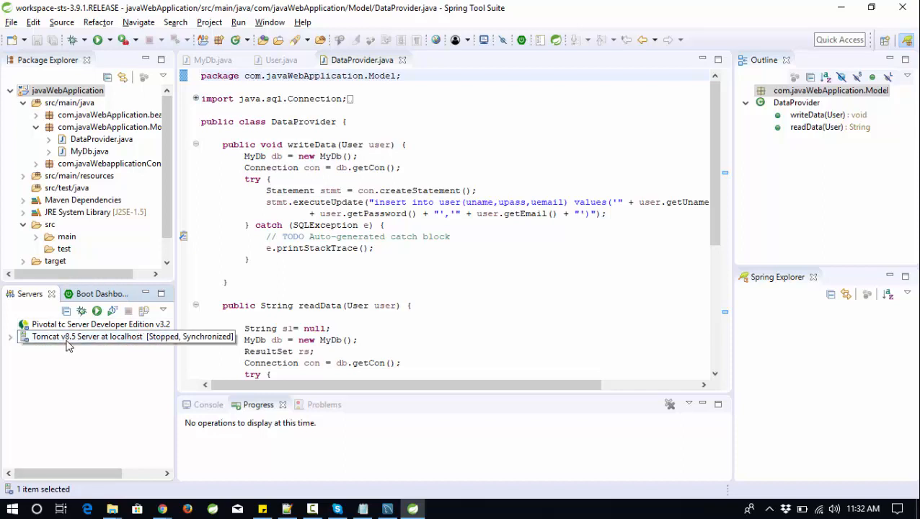
Edit Tomcat v8.5's port numbers to 8006 admin, 8081 HTTP and 8008 AJP
{"action": "left_click", "coordinate": [101, 337]}
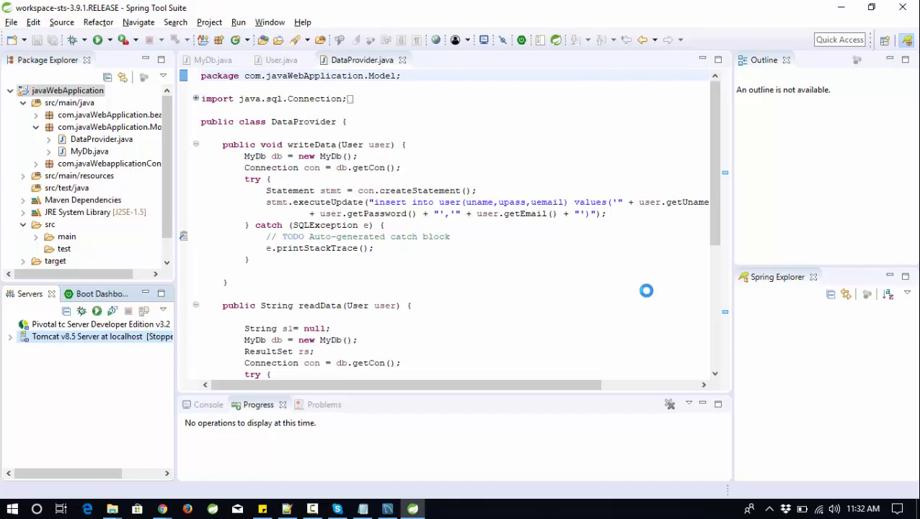
{"action": "double_click", "coordinate": [88, 337]}
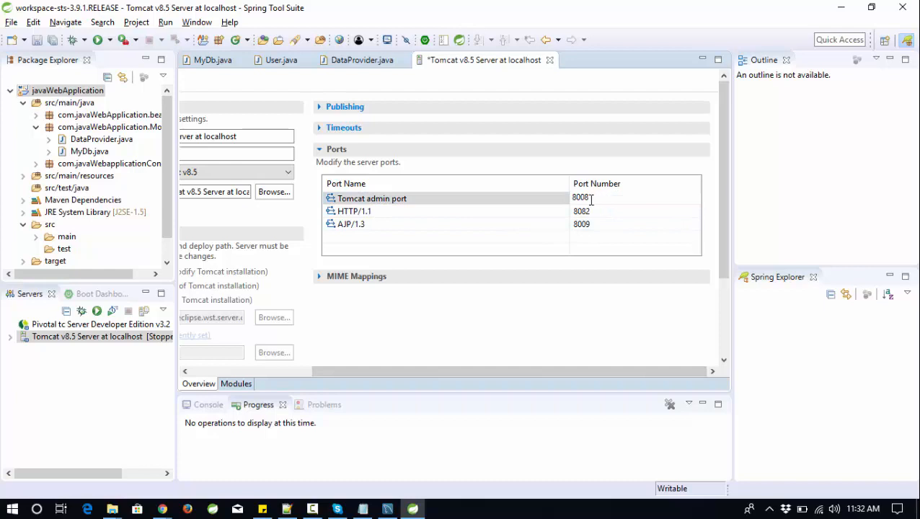
{"action": "type", "text": "80"}
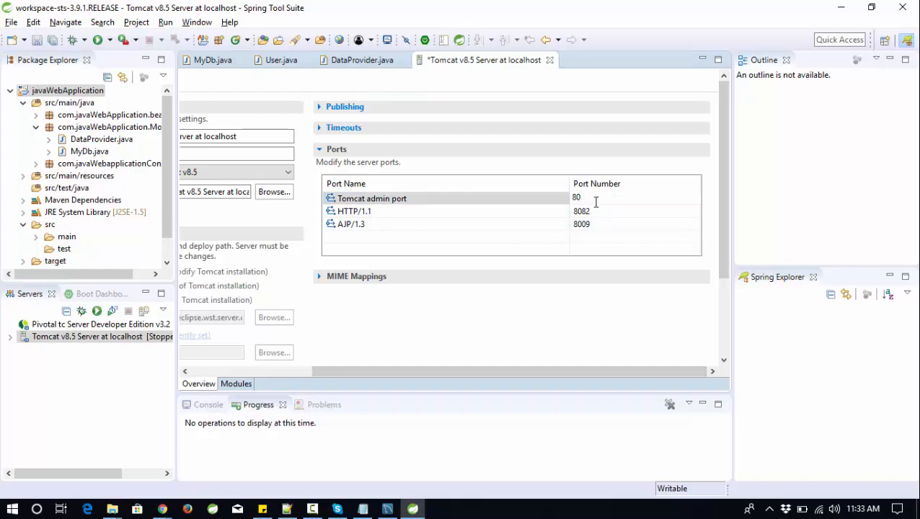
{"action": "type", "text": "8006"}
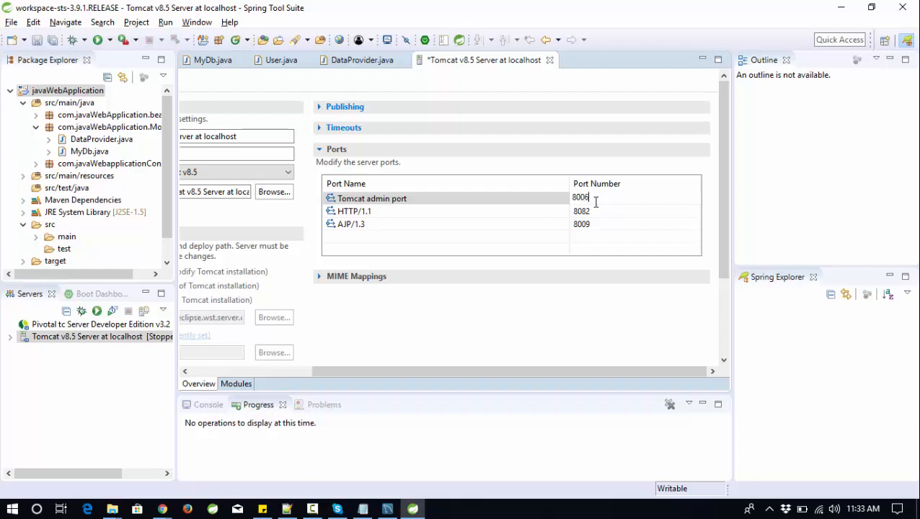
{"action": "left_click", "coordinate": [581, 211]}
{"action": "type", "text": "8081"}
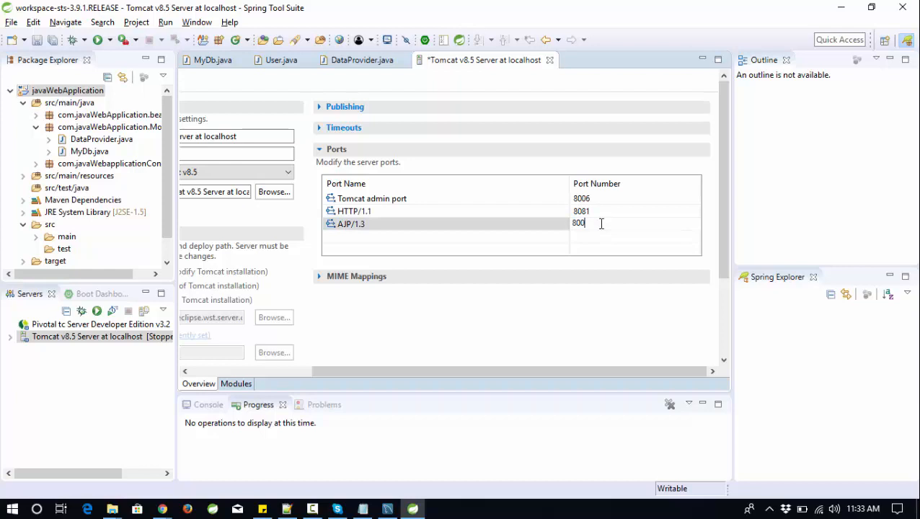
{"action": "type", "text": "8"}
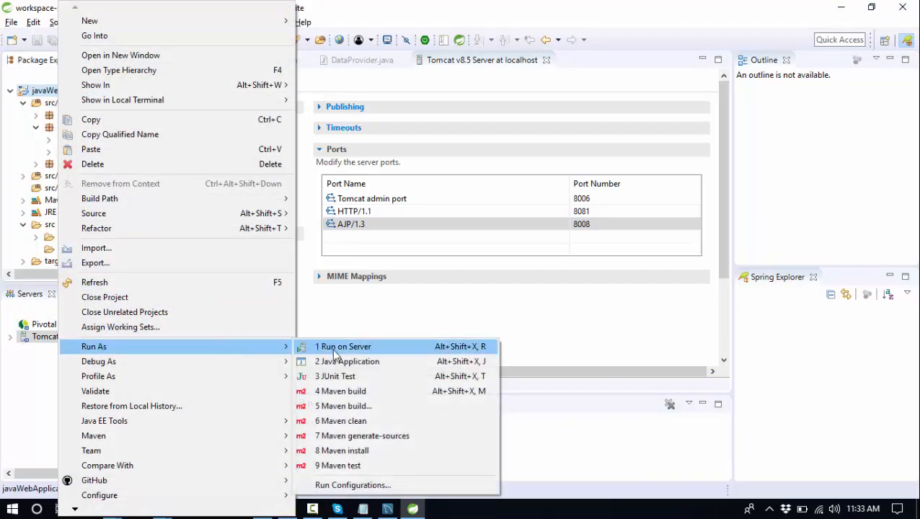
Rerun the project on Tomcat and dismiss the port 8008 in-use error
{"action": "left_click", "coordinate": [343, 346]}
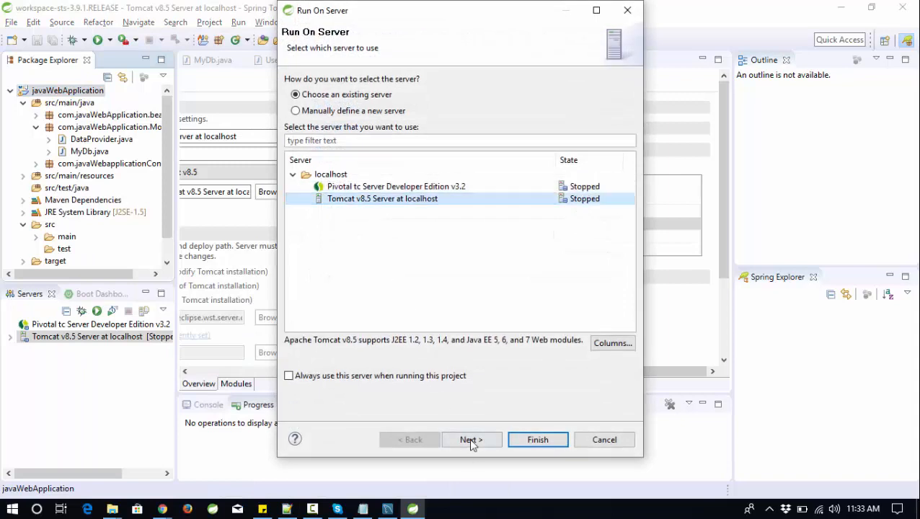
{"action": "left_click", "coordinate": [537, 440]}
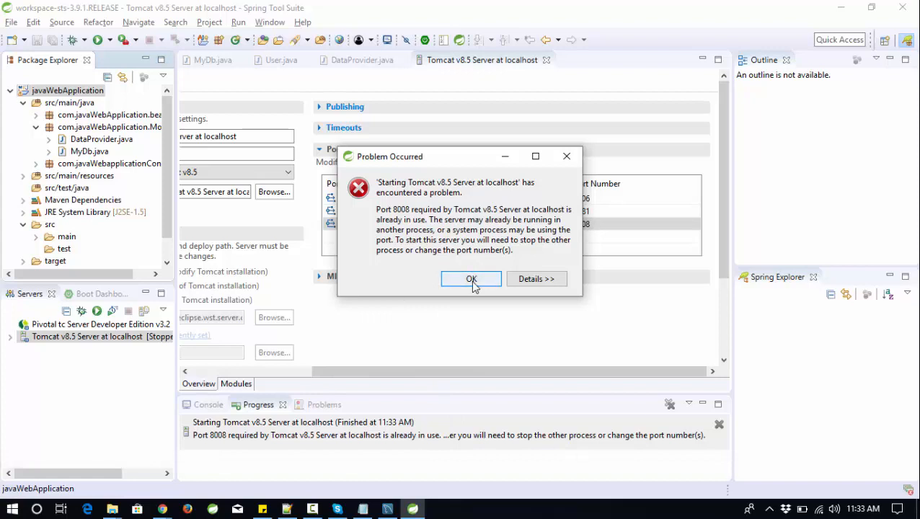
{"action": "left_click", "coordinate": [470, 280]}
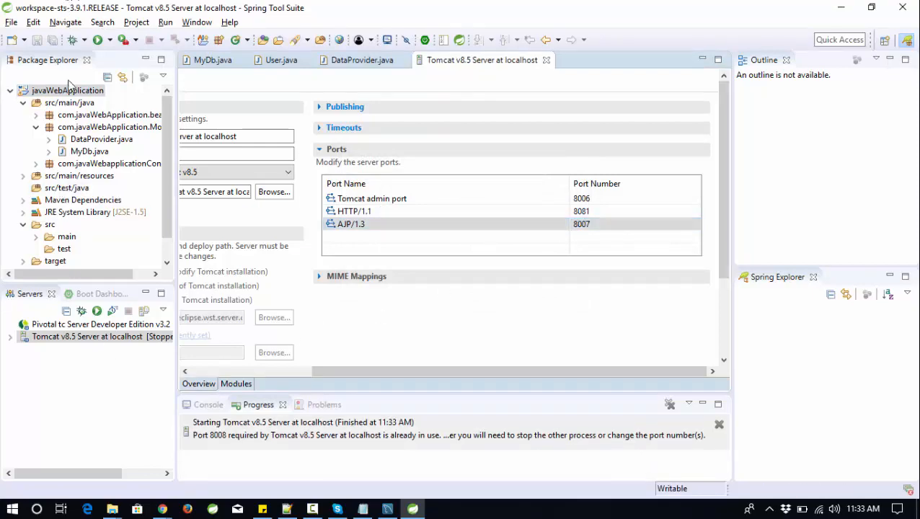
Run javaWebApplication on Tomcat v8.5 again so the server starts successfully
{"action": "right_click", "coordinate": [68, 90]}
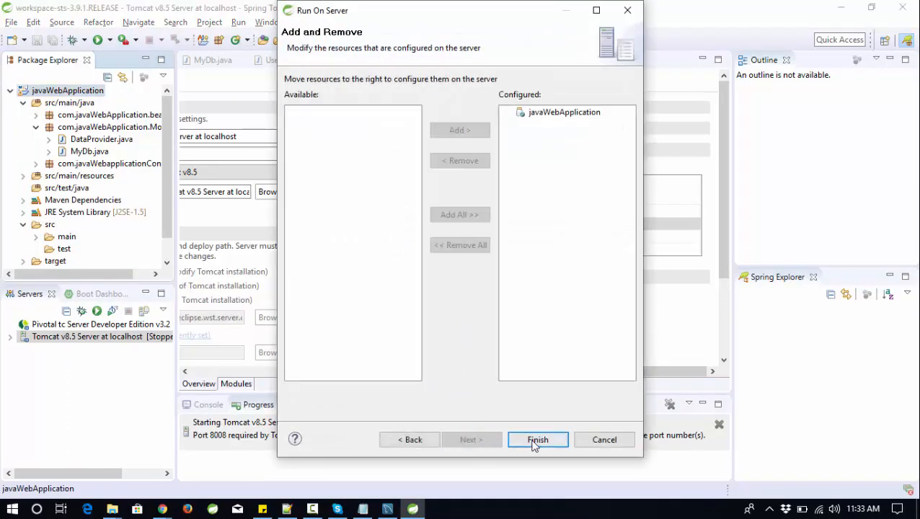
{"action": "left_click", "coordinate": [536, 440]}
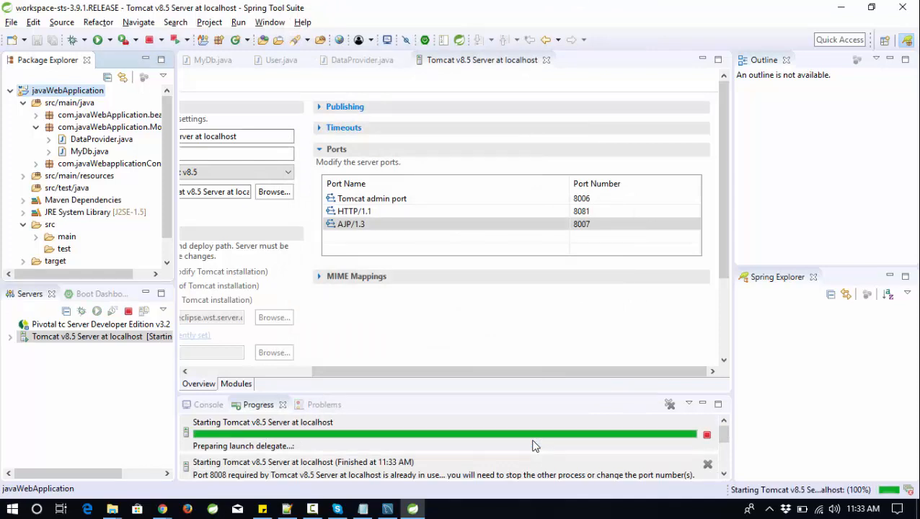
{"action": "left_click", "coordinate": [203, 404]}
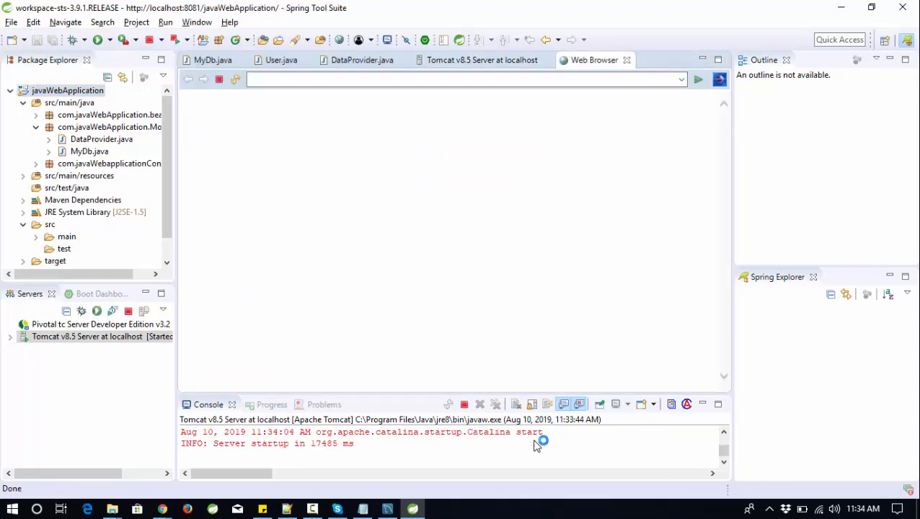
View the Register User page loaded at localhost:8081/javaWebApplication in the built-in browser
{"action": "left_click", "coordinate": [698, 79]}
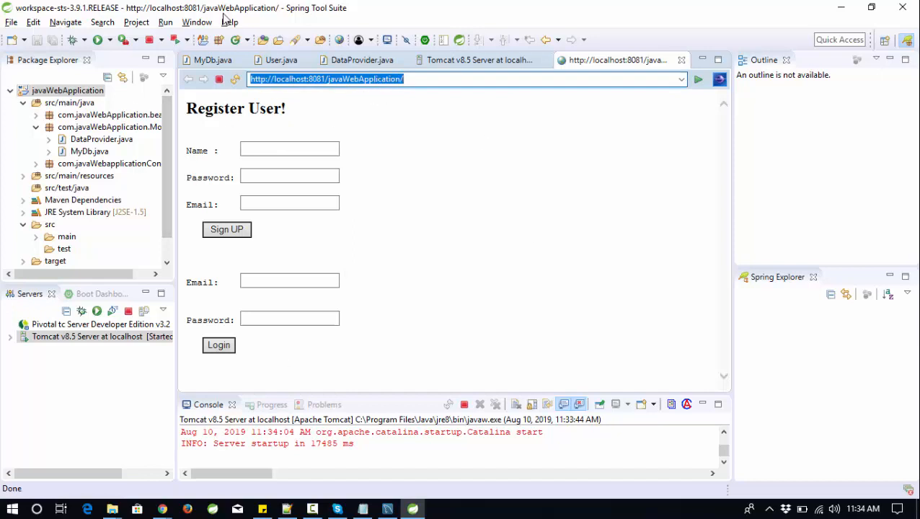
{"action": "mouse_move", "coordinate": [196, 22]}
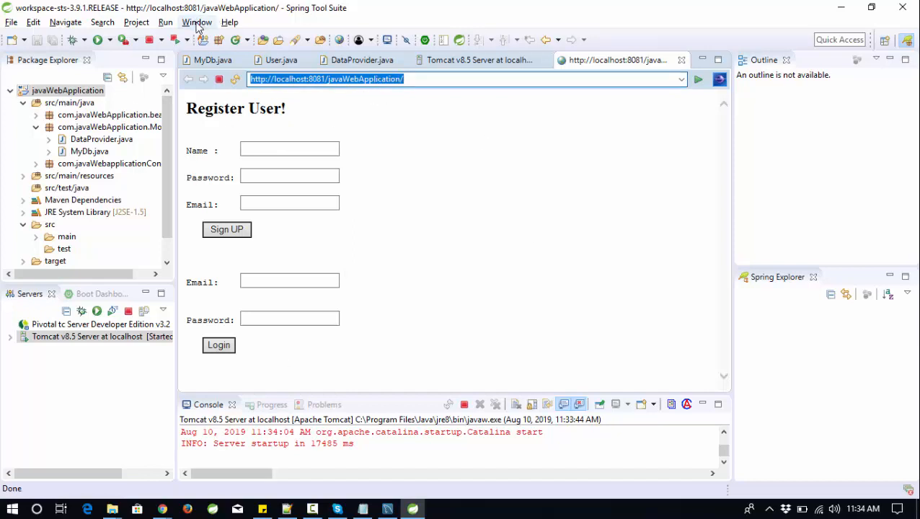
Set the web browser to Chrome and rerun javaWebApplication on Tomcat to show Register User at localhost:8081
{"action": "left_click", "coordinate": [196, 21]}
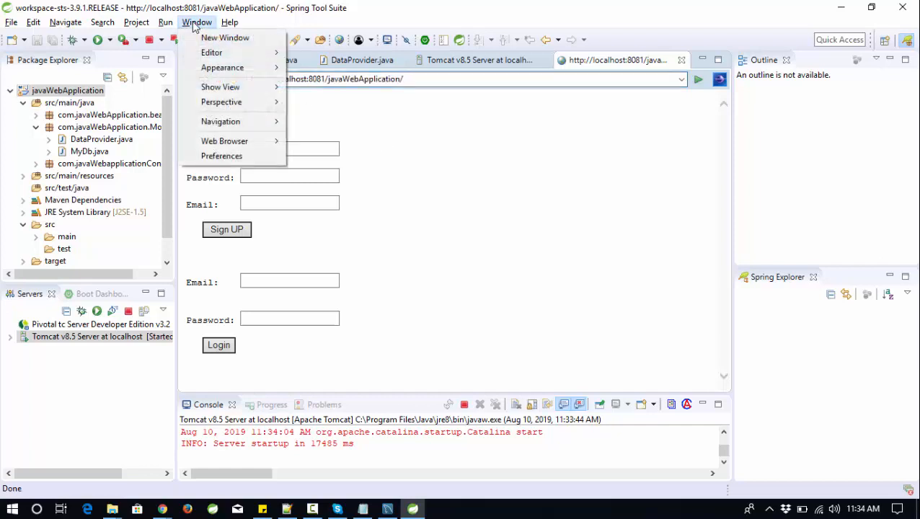
{"action": "mouse_move", "coordinate": [219, 63]}
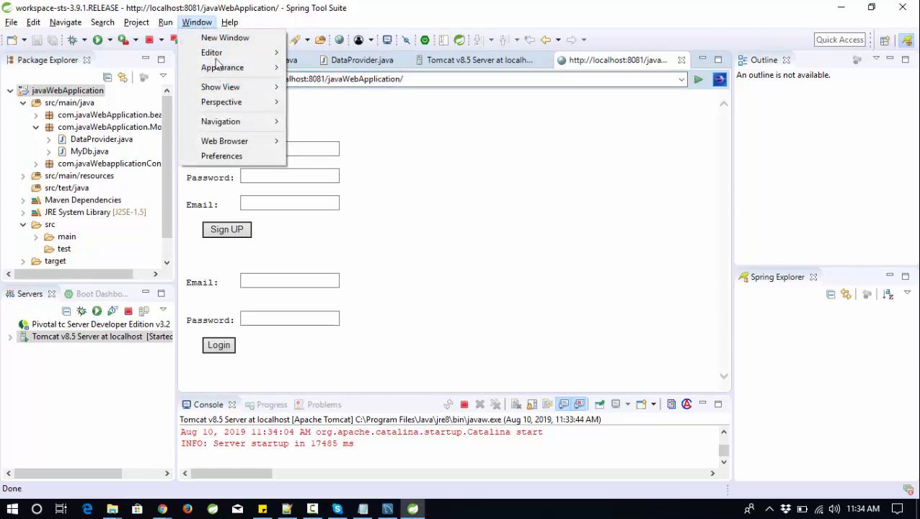
{"action": "left_click", "coordinate": [225, 141]}
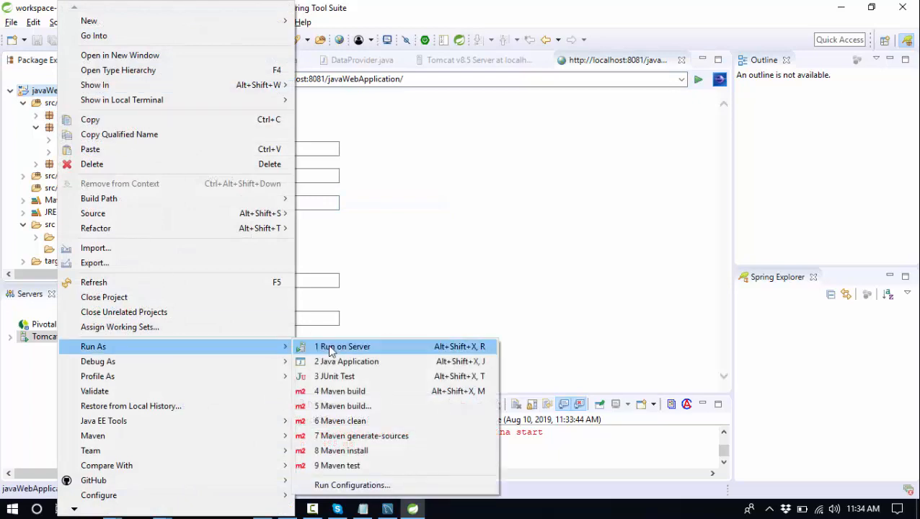
{"action": "left_click", "coordinate": [342, 347]}
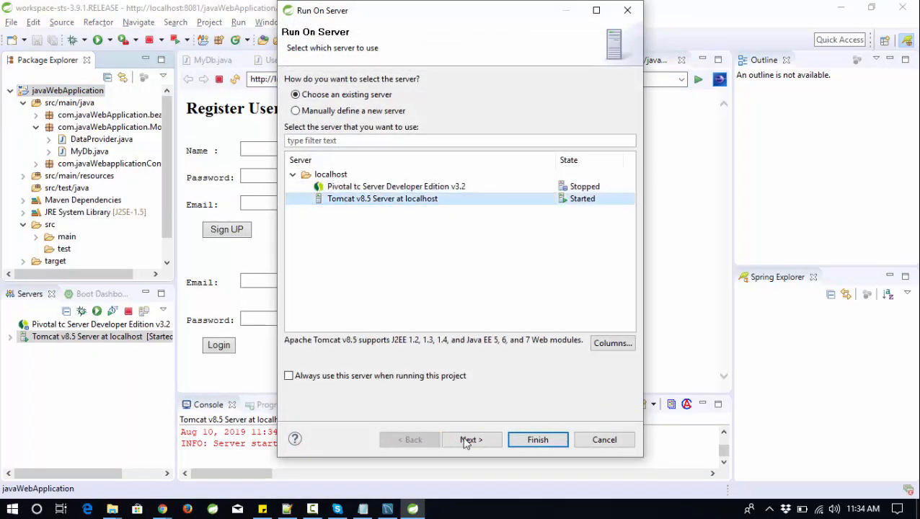
{"action": "left_click", "coordinate": [537, 440]}
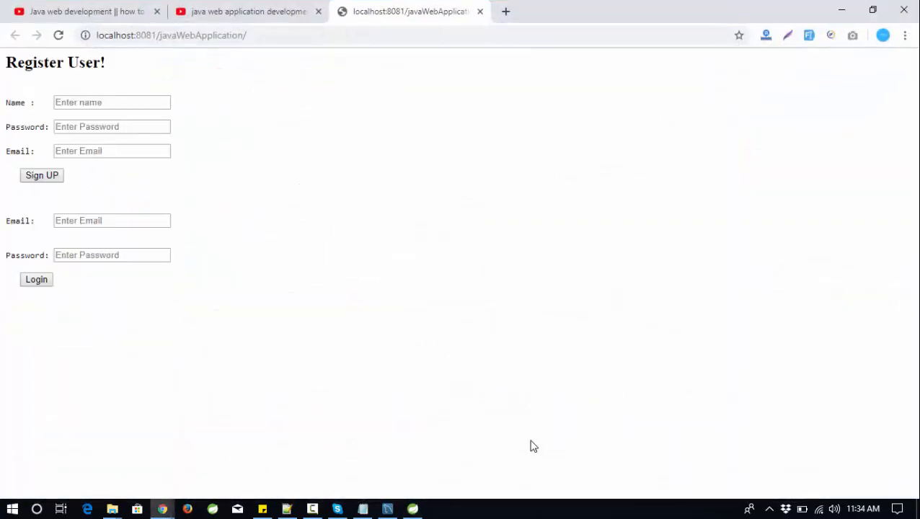